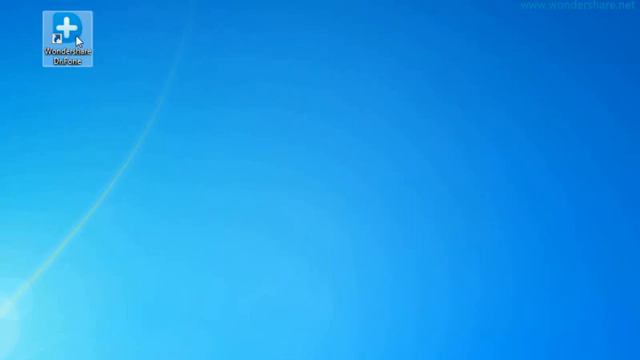
Launch Wondershare Dr.Fone from its desktop shortcut
double_click(70, 40)
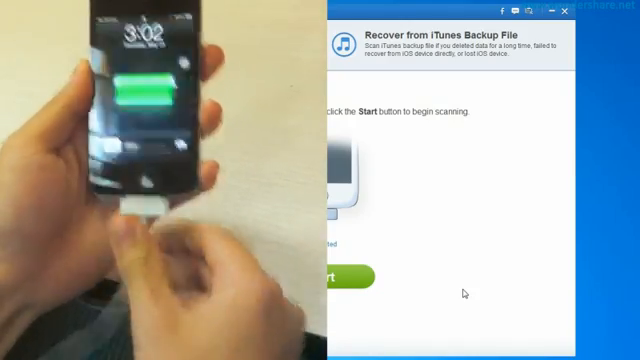
Start scanning the connected iPhone for recoverable contacts
click(332, 276)
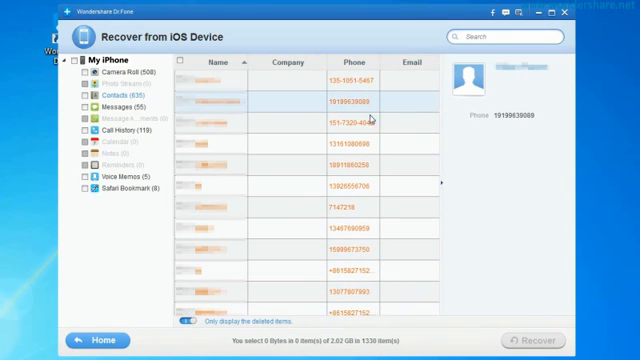
Preview the deleted Messages category and start Recover to choose a save location
scroll(down, 3)
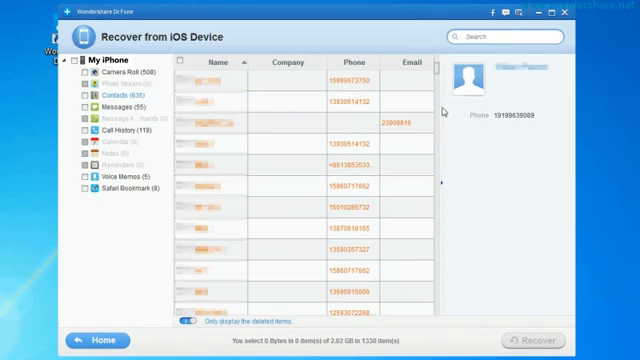
click(116, 106)
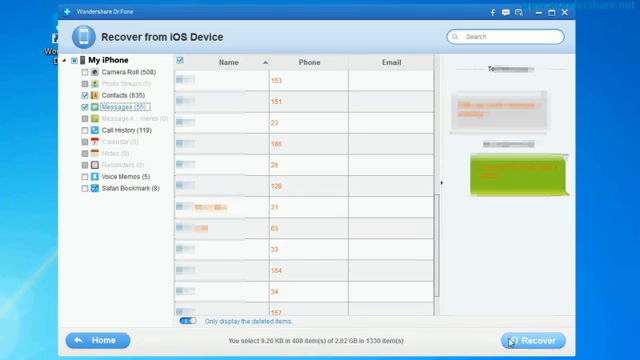
click(536, 340)
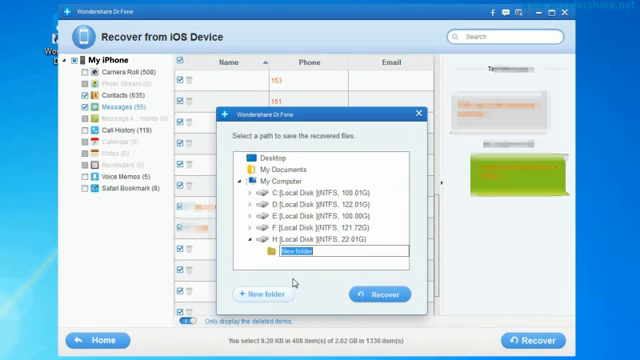
Name the new output folder 'Recov' for the recovered contacts and messages
text(Recov)
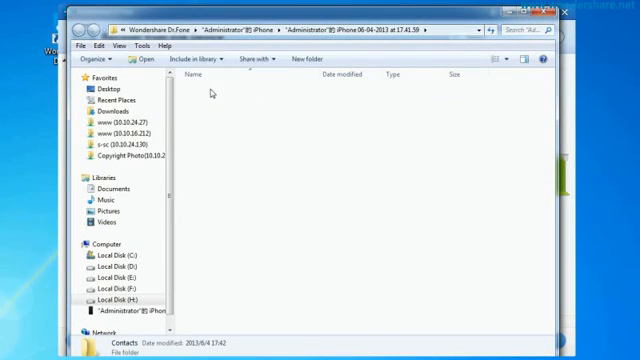
Browse into the recovered data folder, then Messages, and select its HTML subfolder
double_click(128, 344)
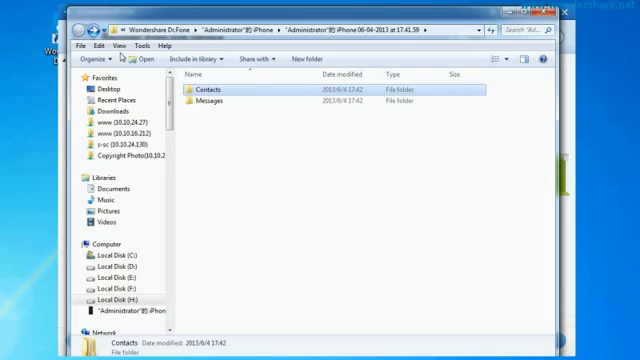
double_click(210, 100)
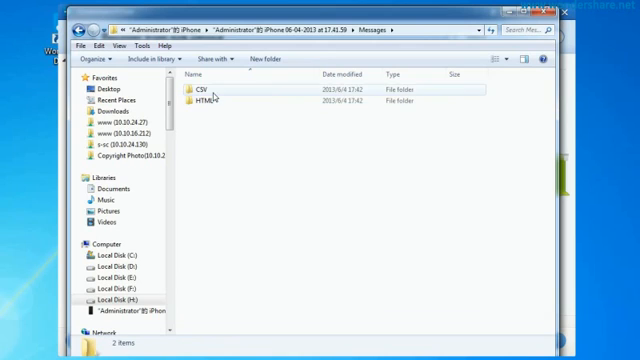
click(204, 104)
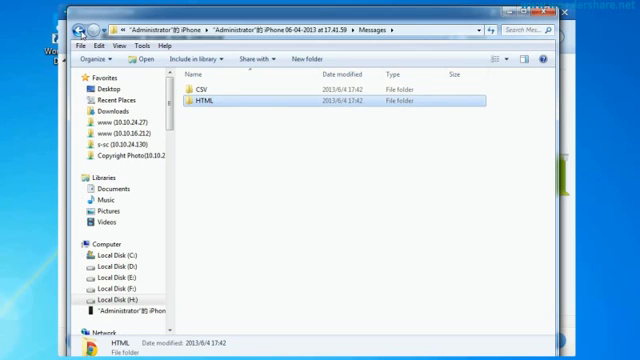